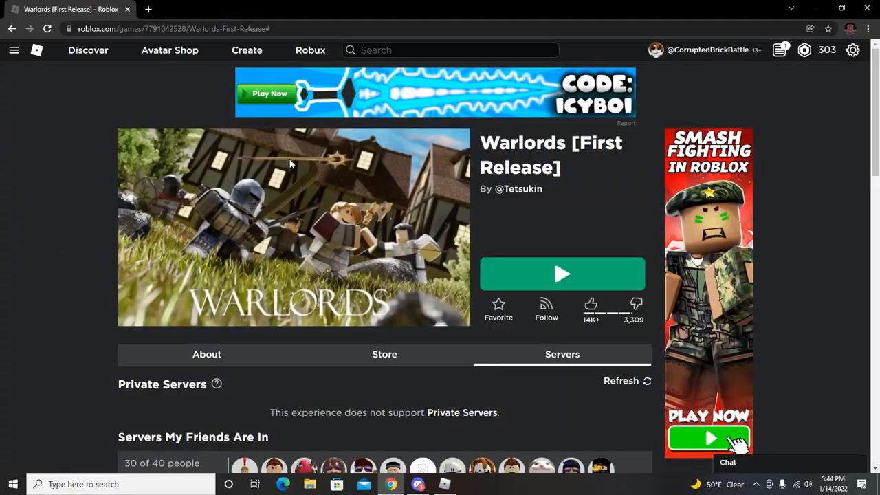
# Step: Start Warlords [First Release] with the green Play button on its game page
pyautogui.click(562, 273)
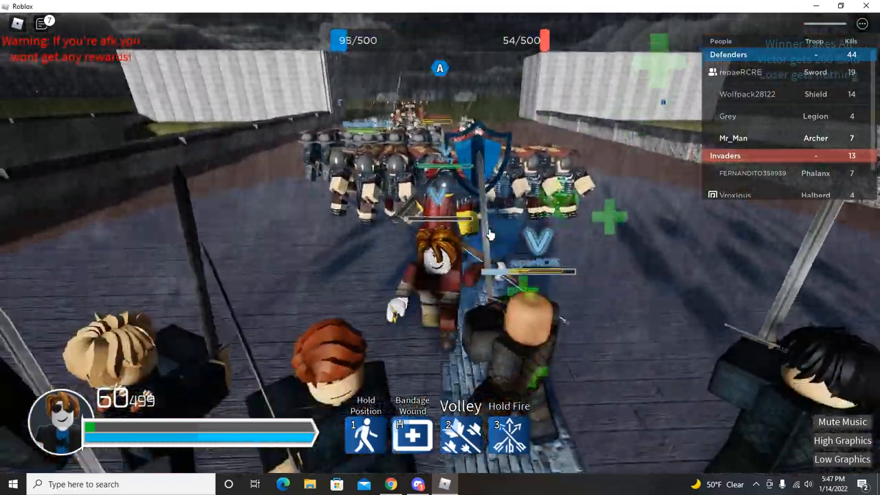
pyautogui.moveTo(490, 234)
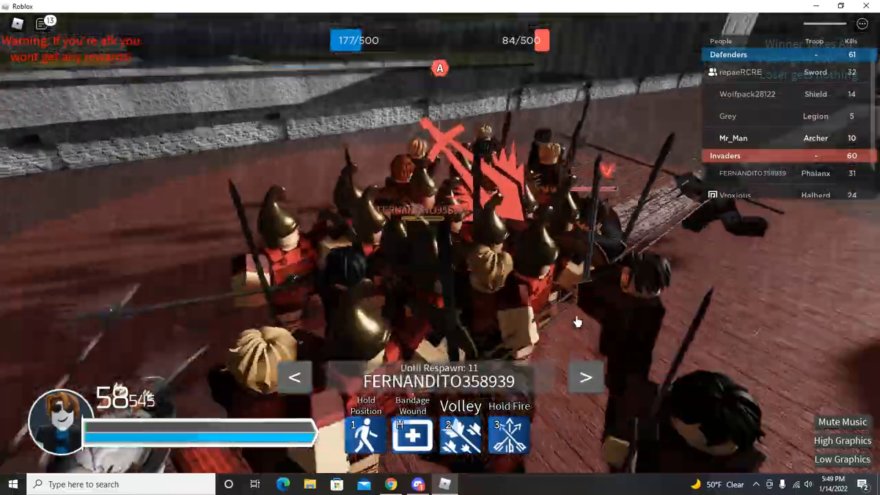
pyautogui.click(585, 377)
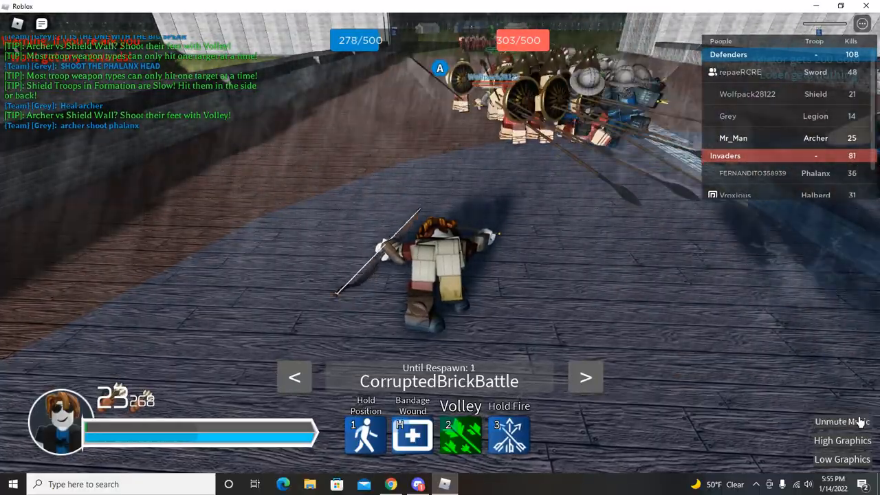
# Step: Dismiss the game menu, resume the battle, and direct the archers along the wall
pyautogui.press('Escape')
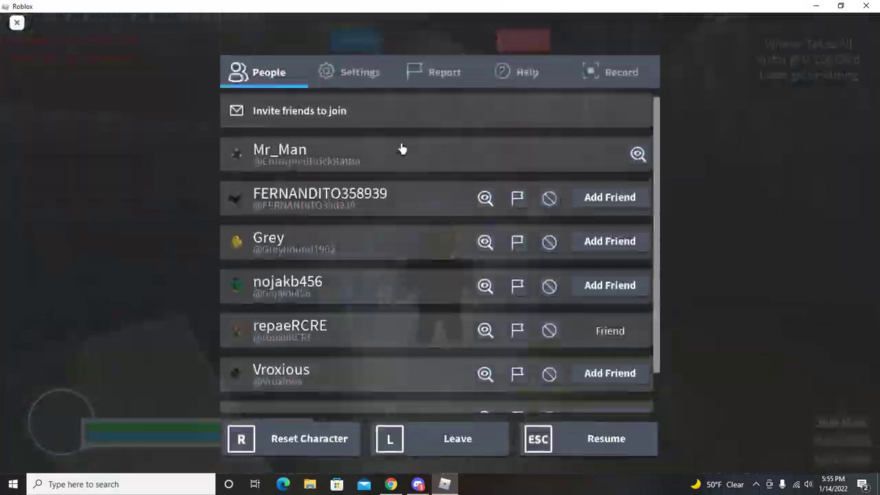
pyautogui.click(351, 72)
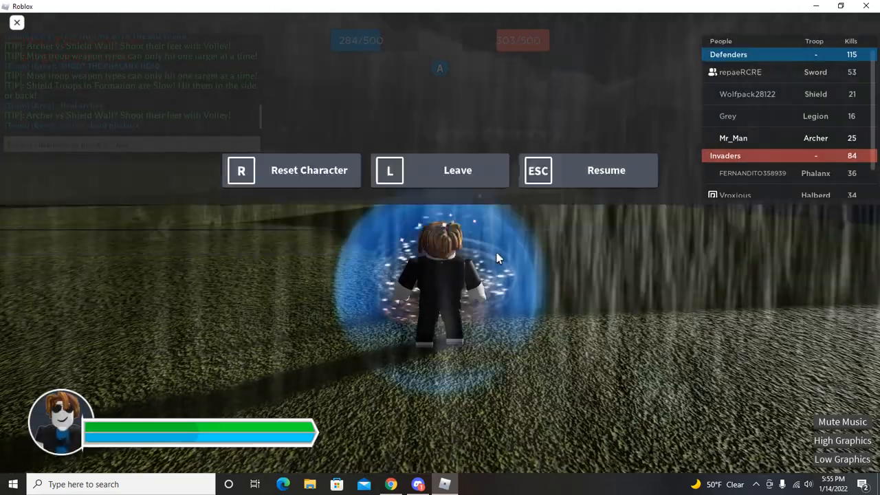
pyautogui.click(605, 170)
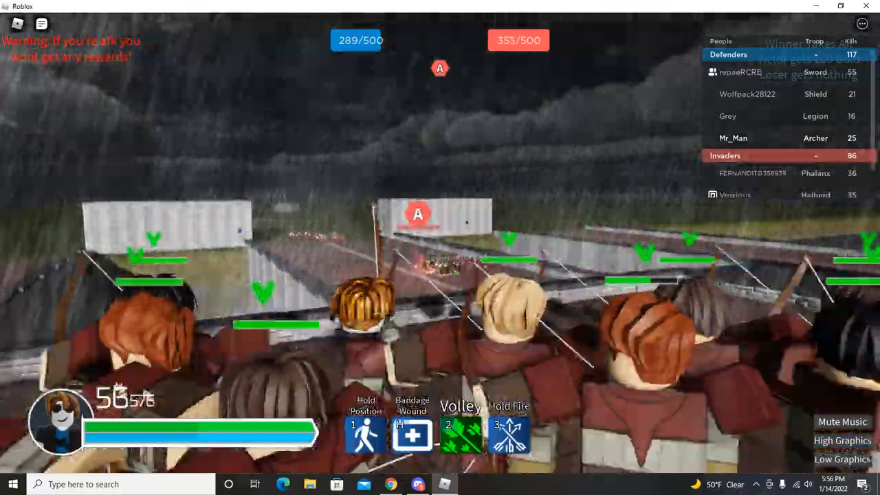
pyautogui.moveTo(435, 242)
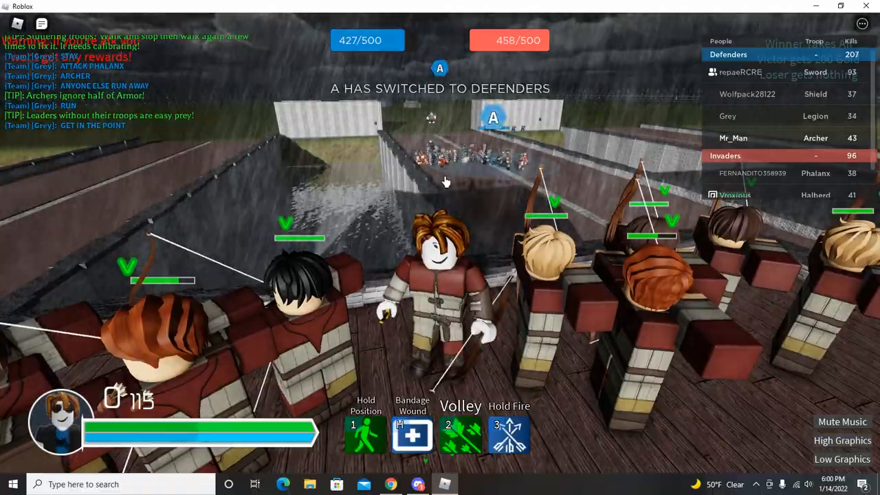
# Step: Send 'bruh' to team chat and begin typing 'it wont le'
pyautogui.write('bruh')
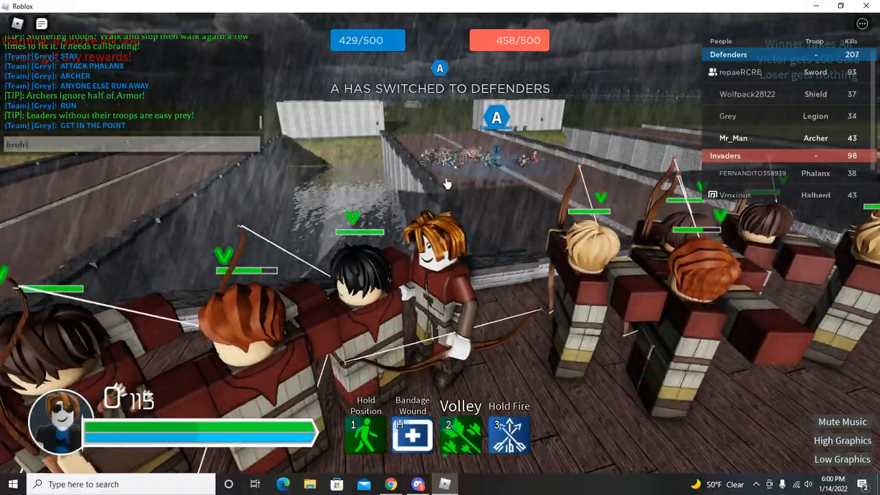
pyautogui.press('Return')
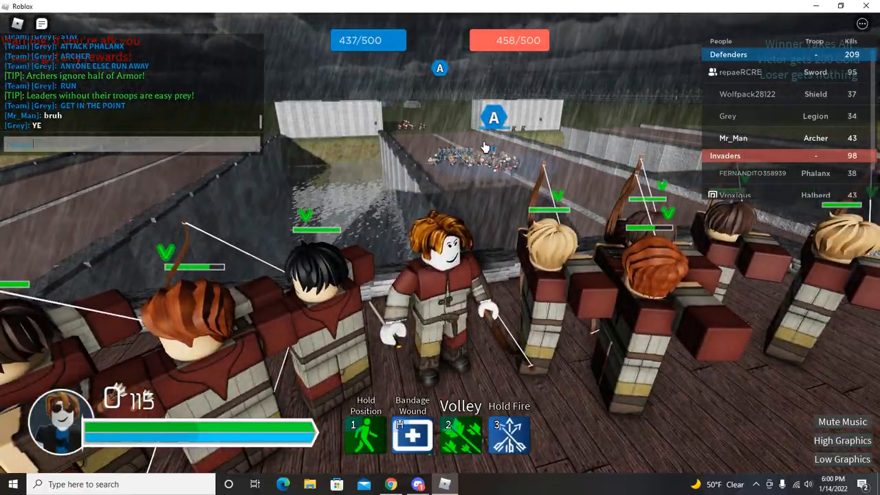
pyautogui.write('it wont le')
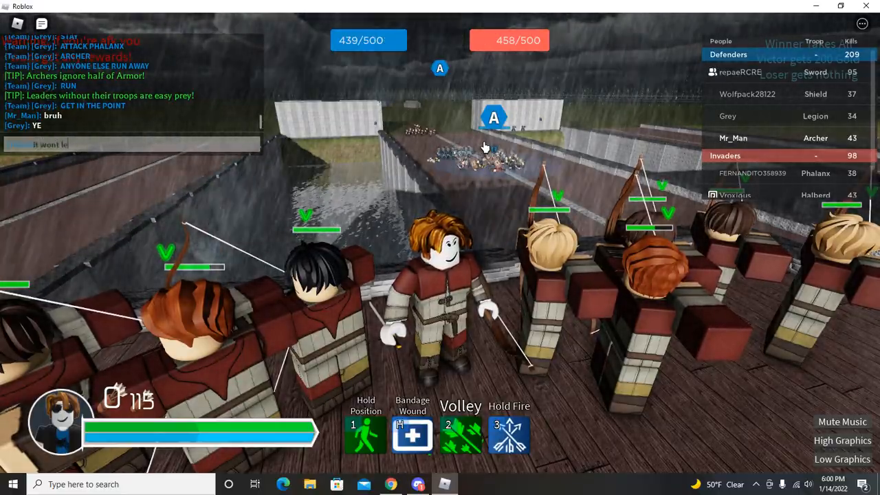